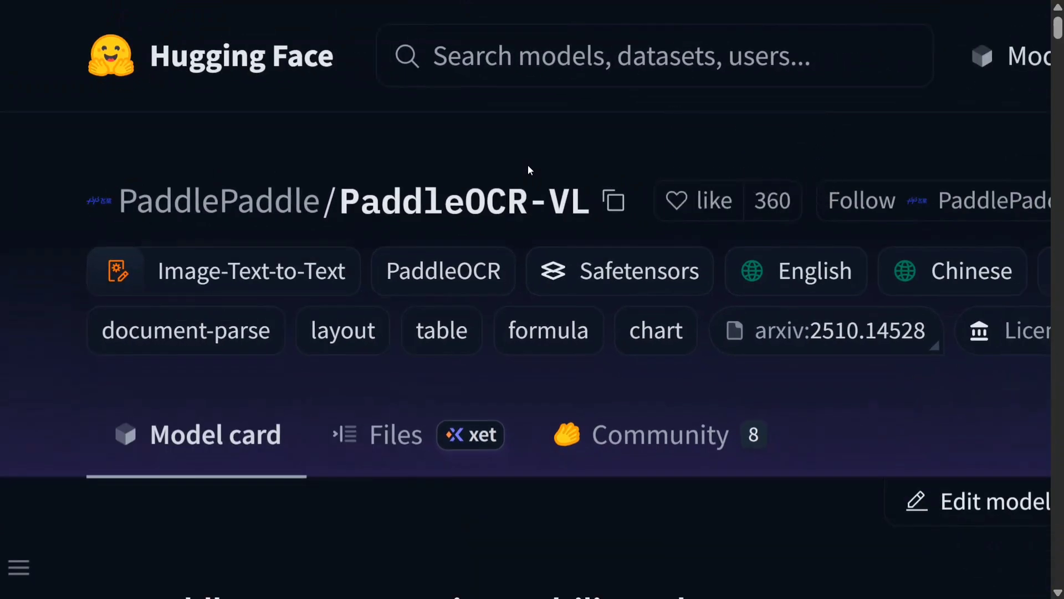
{"action": "mouse_move", "coordinate": [460, 210]}
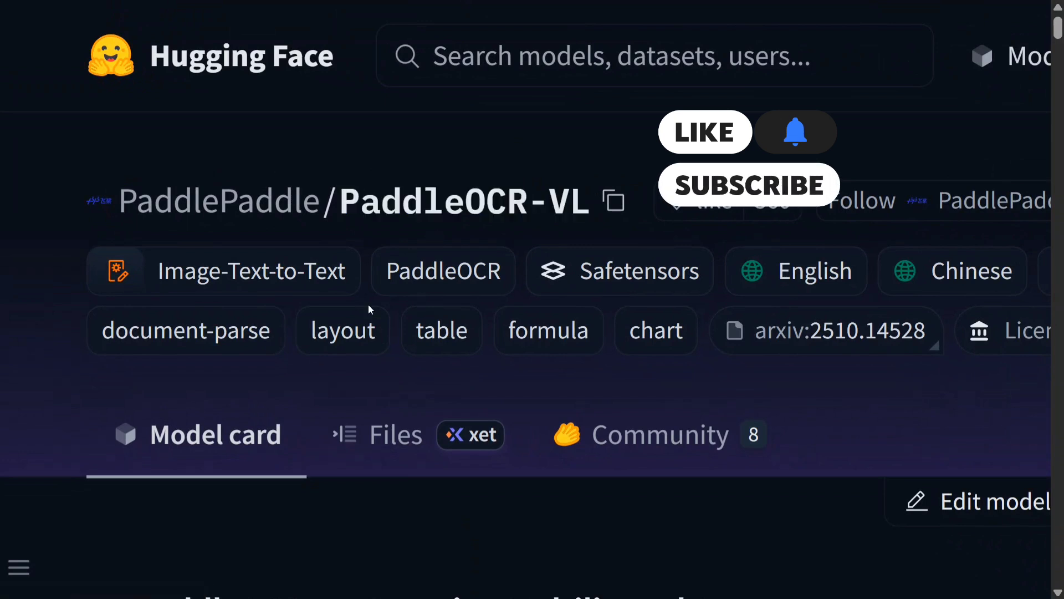
Scroll the model card down to the OmniDocBench benchmark results chart
{"action": "scroll", "scroll_direction": "down", "scroll_amount": 3}
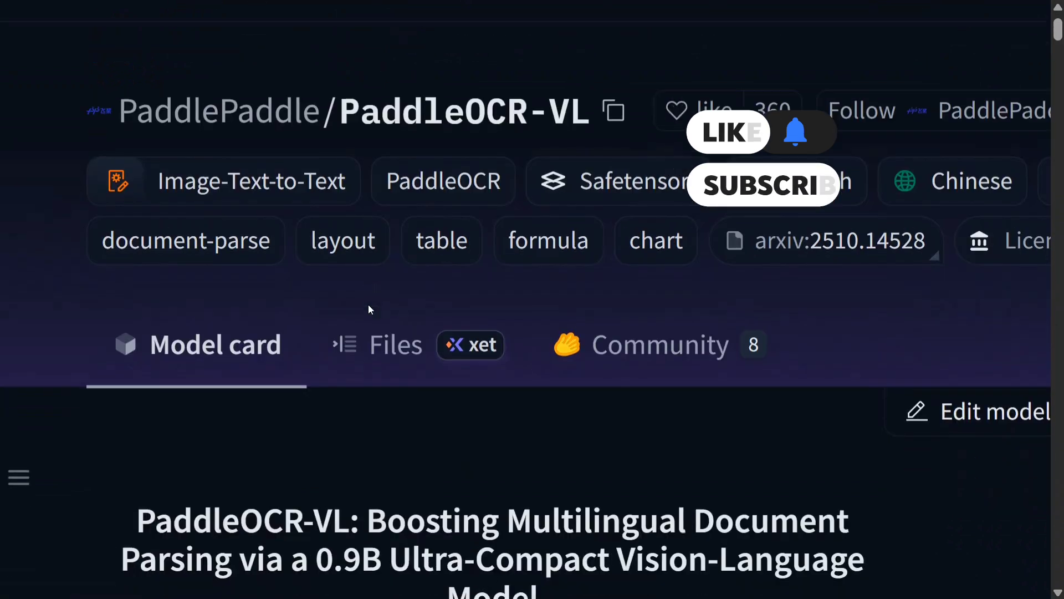
{"action": "scroll", "scroll_direction": "down", "scroll_amount": 3}
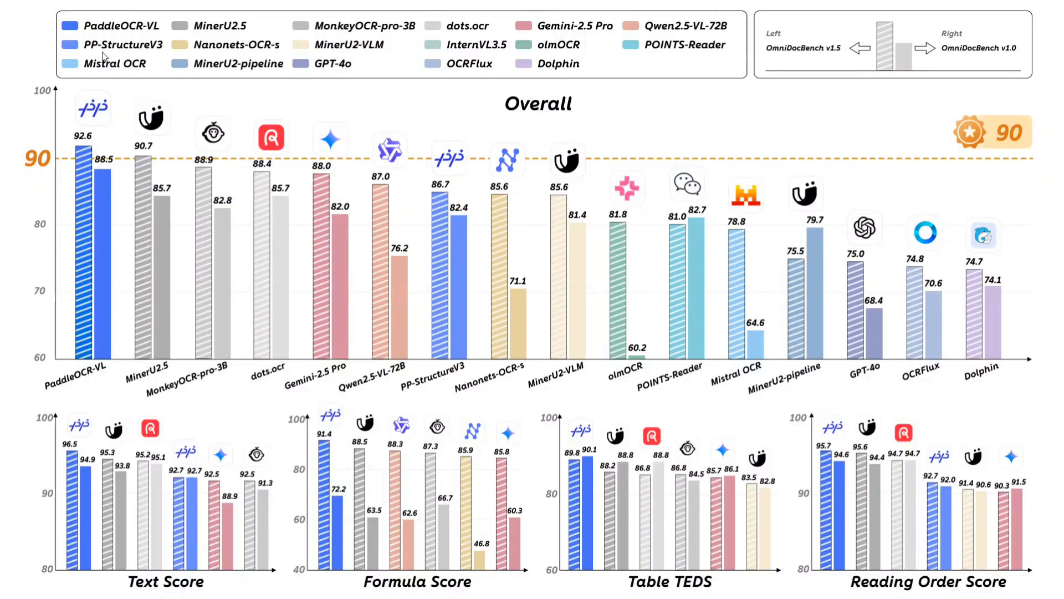
{"action": "mouse_move", "coordinate": [143, 160]}
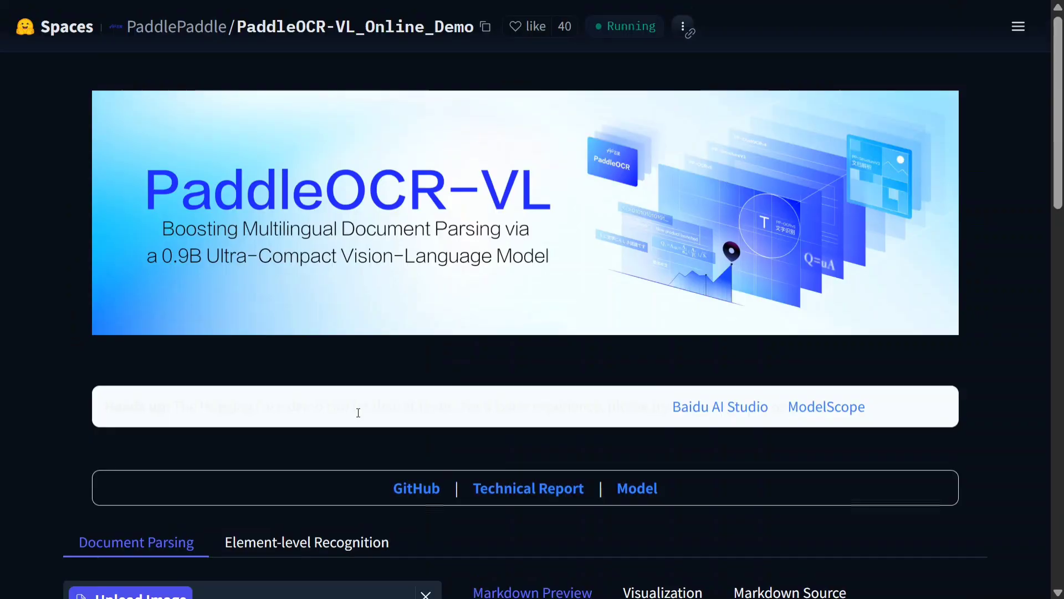
Run Parse Document on the uploaded Chinese annual-report page and watch processing progress
{"action": "scroll", "scroll_direction": "down", "scroll_amount": 3}
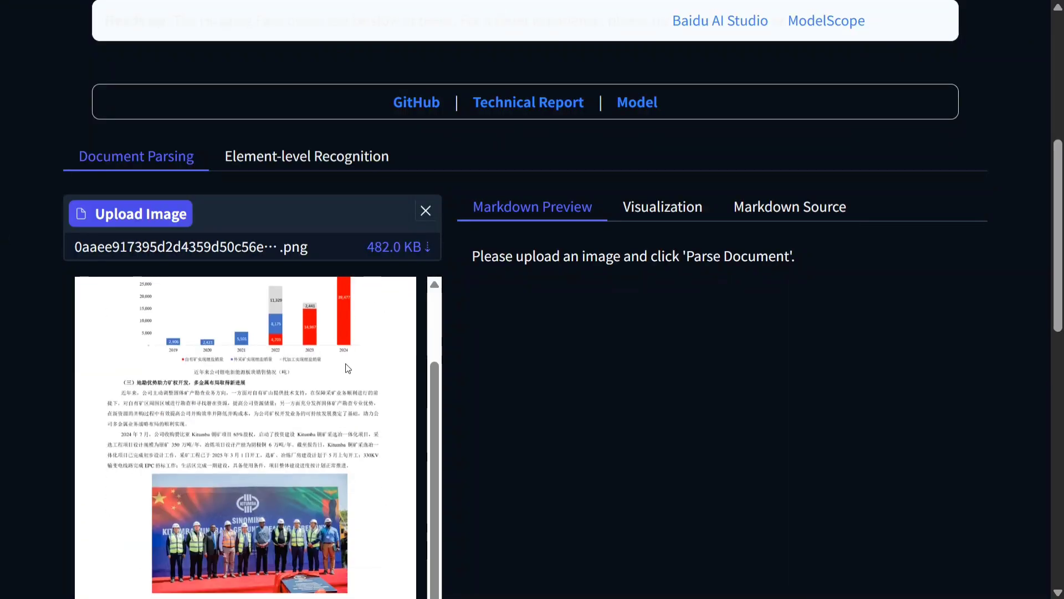
{"action": "scroll", "scroll_direction": "down", "scroll_amount": 3}
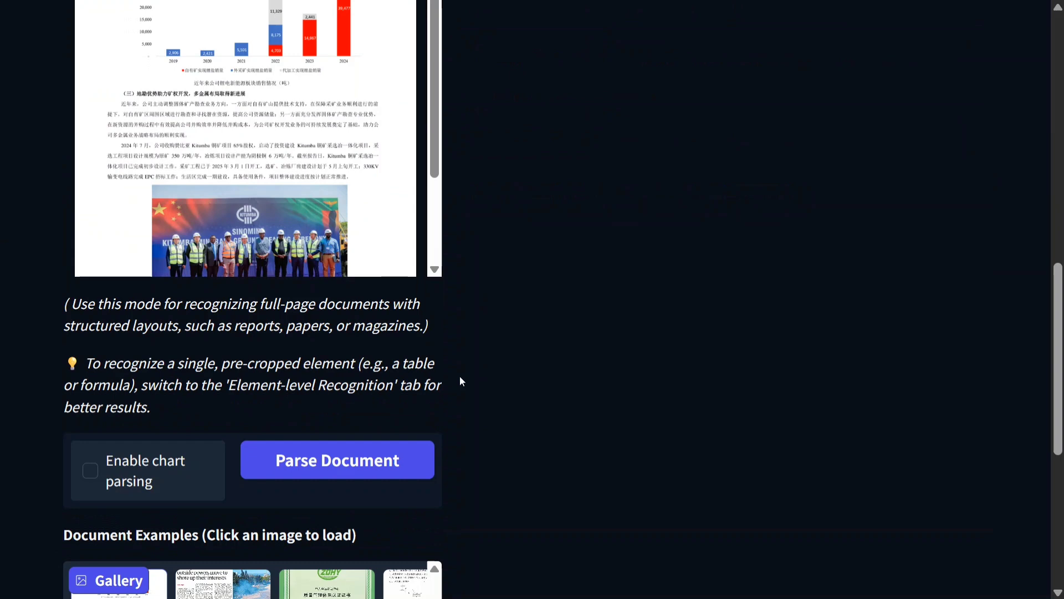
{"action": "mouse_move", "coordinate": [377, 460]}
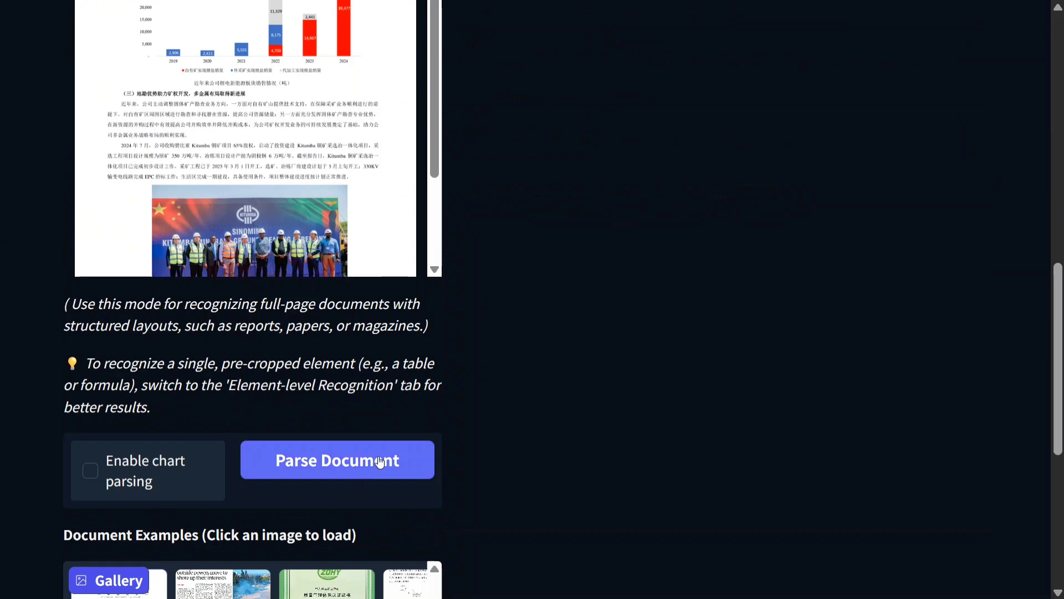
{"action": "left_click", "coordinate": [337, 460]}
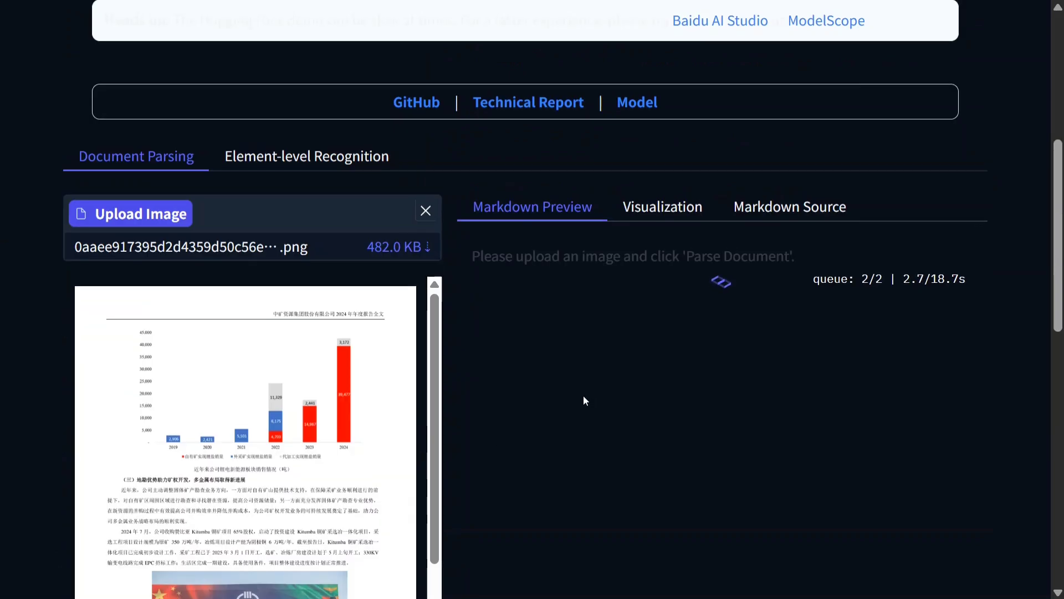
{"action": "scroll", "scroll_direction": "down", "scroll_amount": 3}
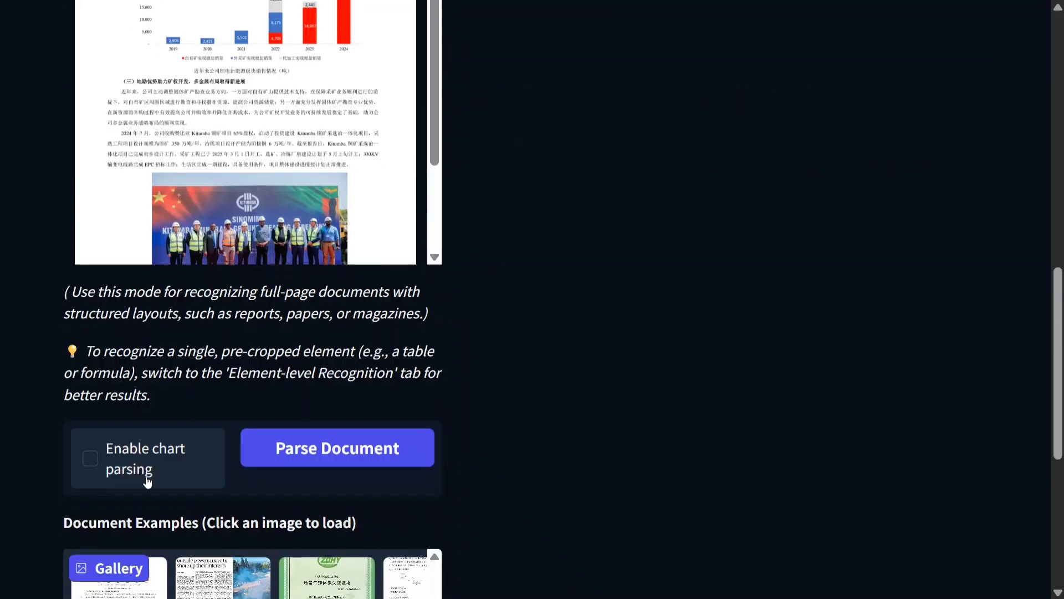
{"action": "left_click", "coordinate": [337, 447]}
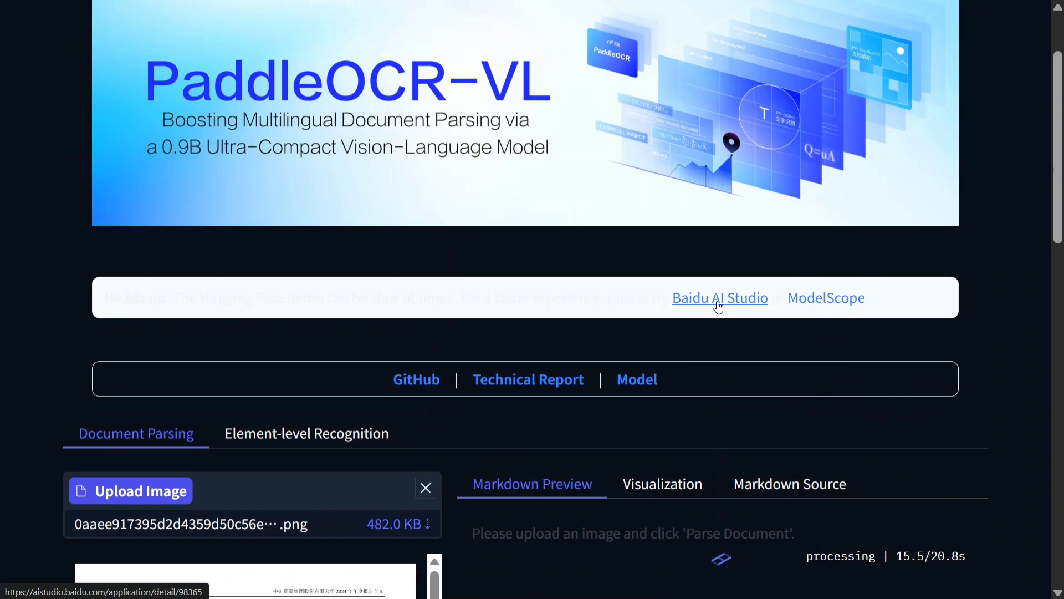
Review the Chinese heading and paragraphs in the Markdown Preview, then scroll to Document Examples
{"action": "scroll", "scroll_direction": "down", "scroll_amount": 3}
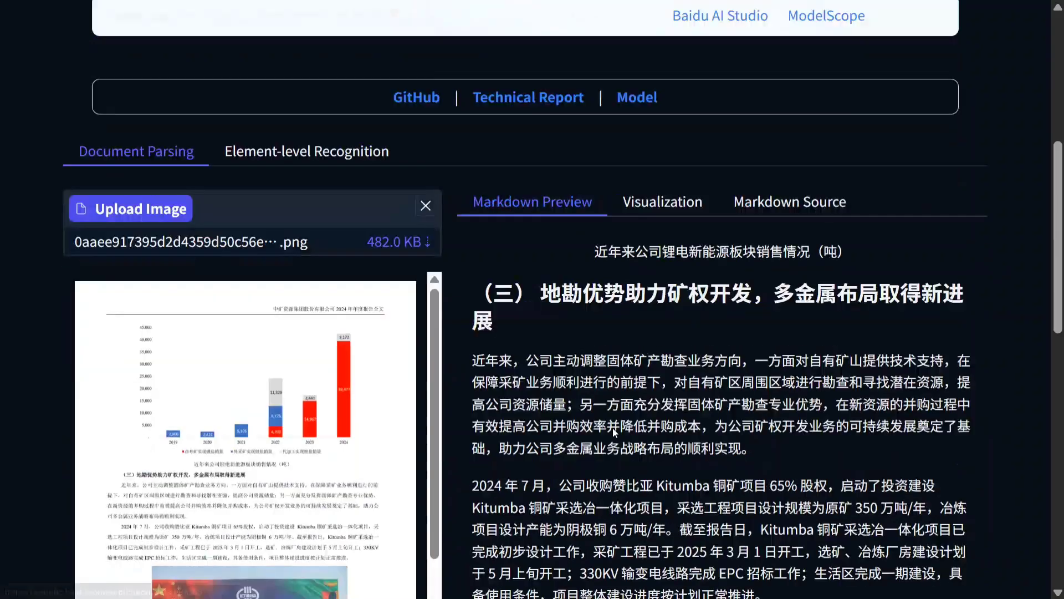
{"action": "scroll", "scroll_direction": "down", "scroll_amount": 3}
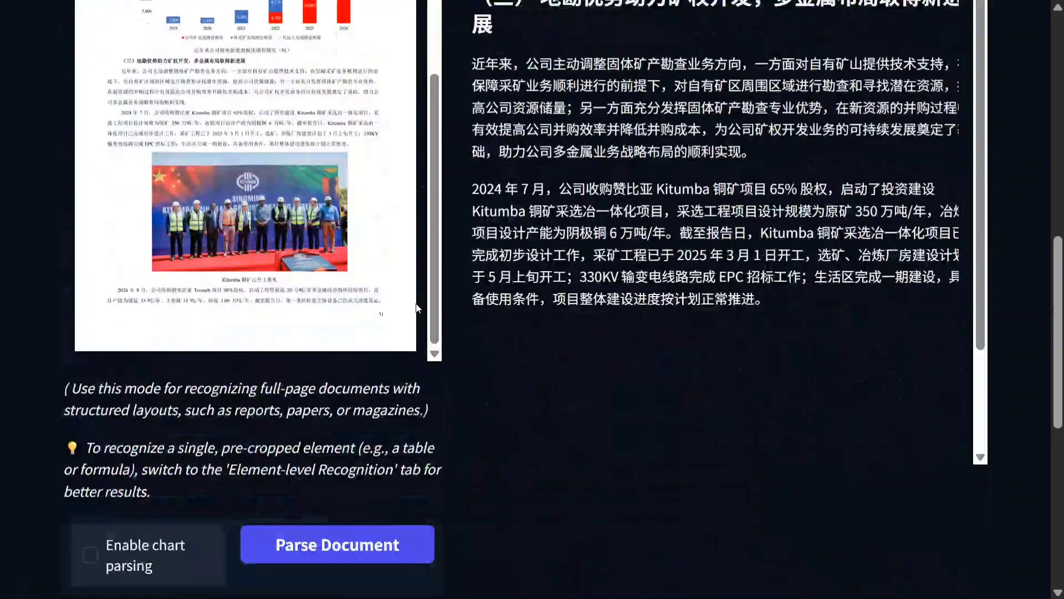
{"action": "scroll", "scroll_direction": "down", "scroll_amount": 3}
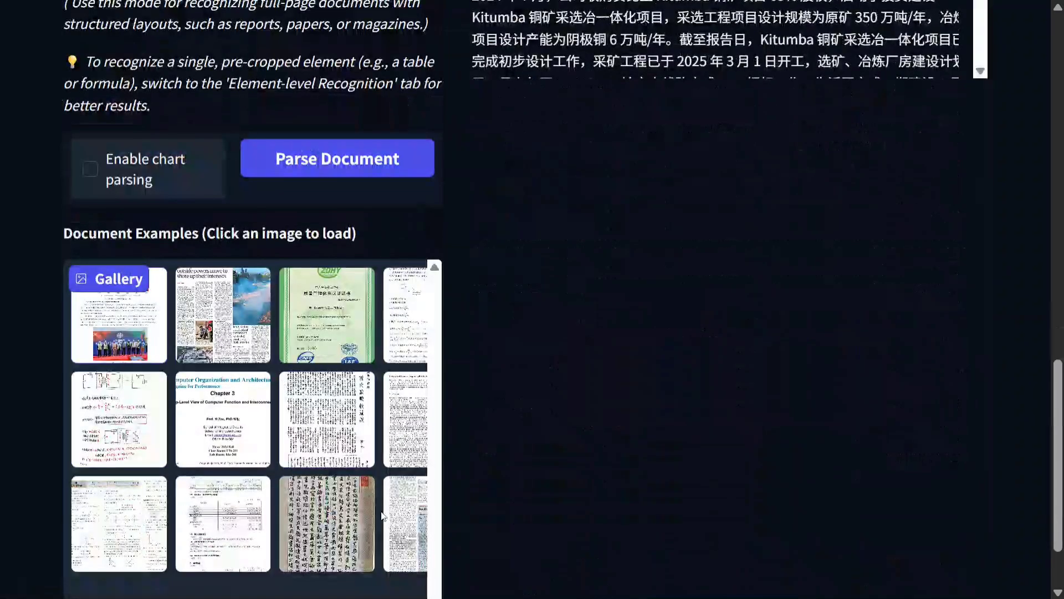
{"action": "scroll", "scroll_direction": "down", "scroll_amount": 3}
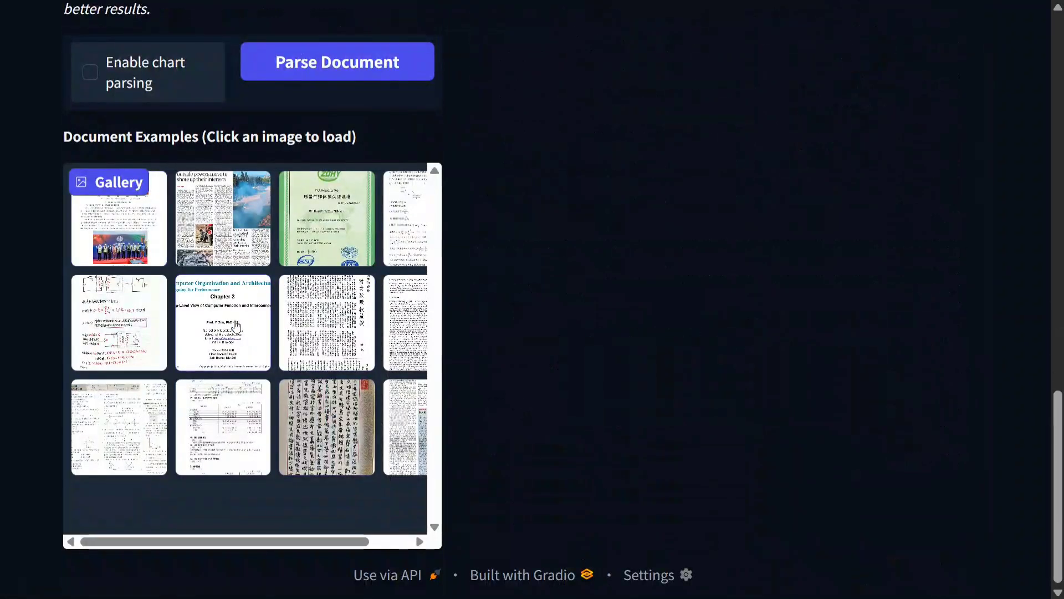
Parse the Computer Organization slide example and review its title, chapter and contact details
{"action": "left_click", "coordinate": [236, 322]}
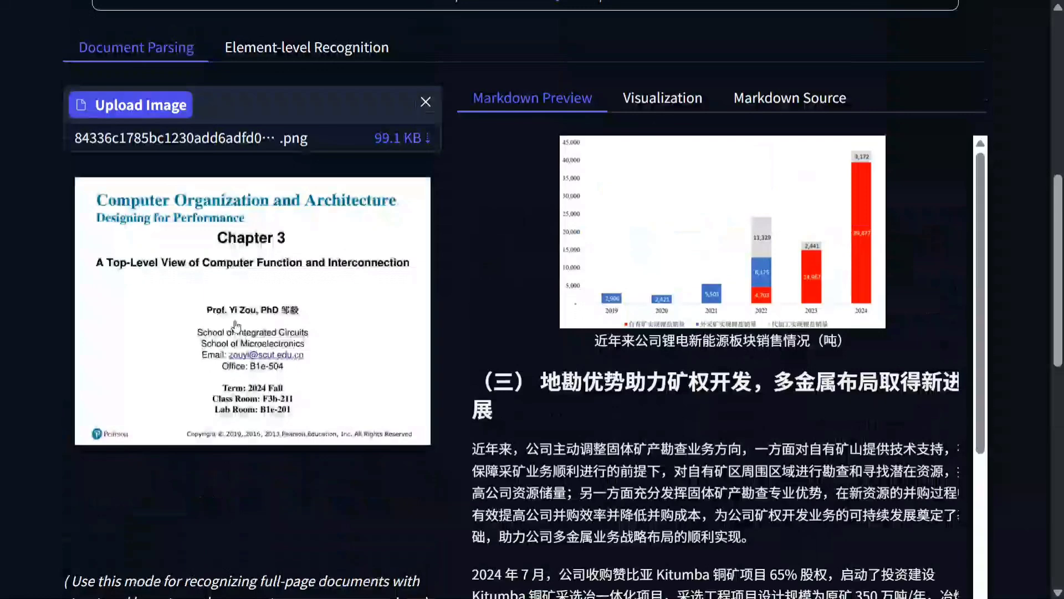
{"action": "mouse_move", "coordinate": [277, 260]}
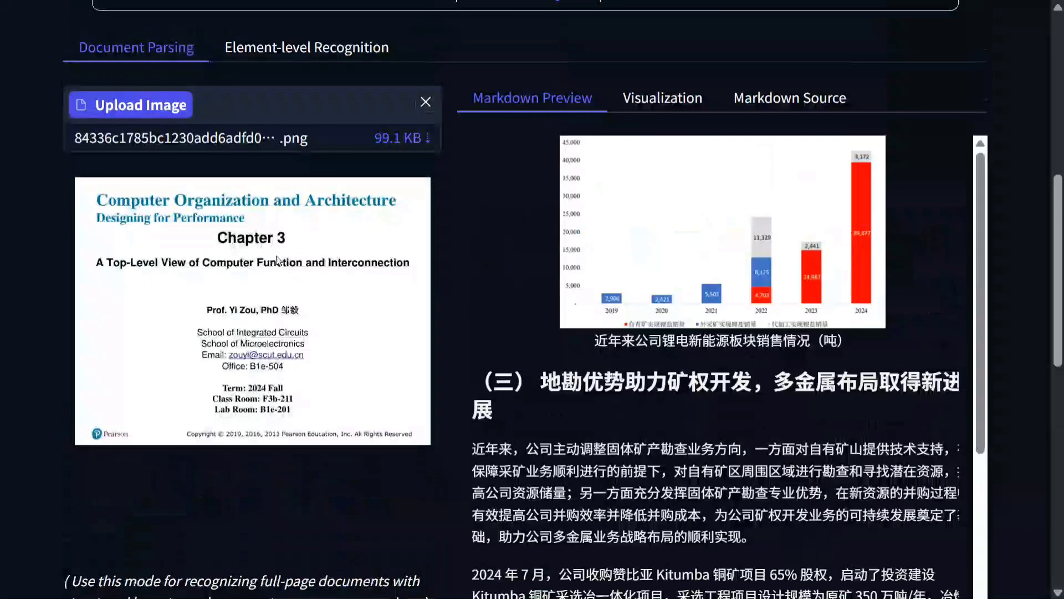
{"action": "scroll", "scroll_direction": "down", "scroll_amount": 3}
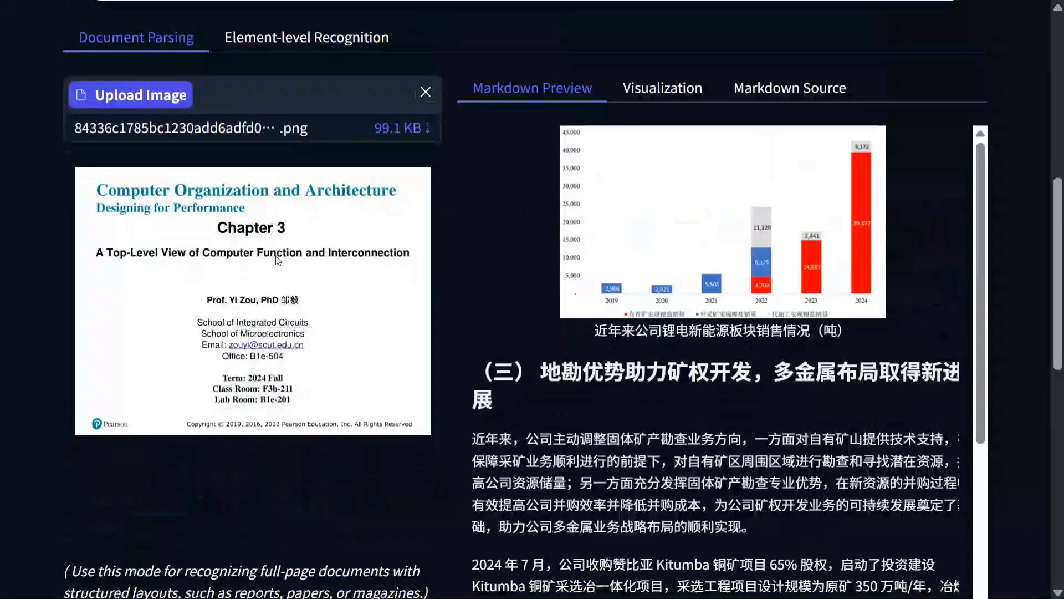
{"action": "scroll", "scroll_direction": "down", "scroll_amount": 3}
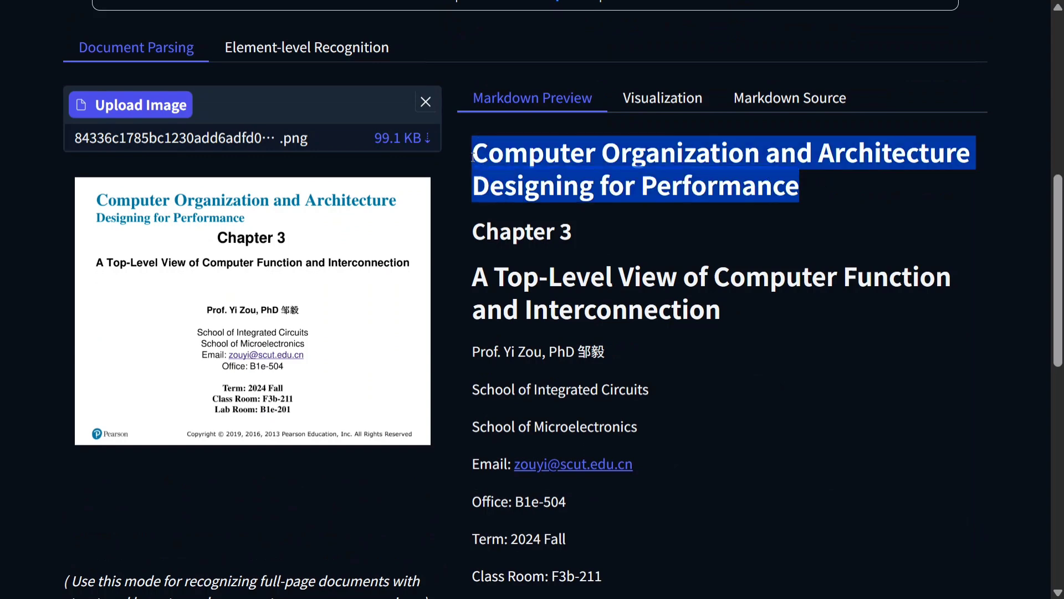
{"action": "left_click", "coordinate": [622, 260]}
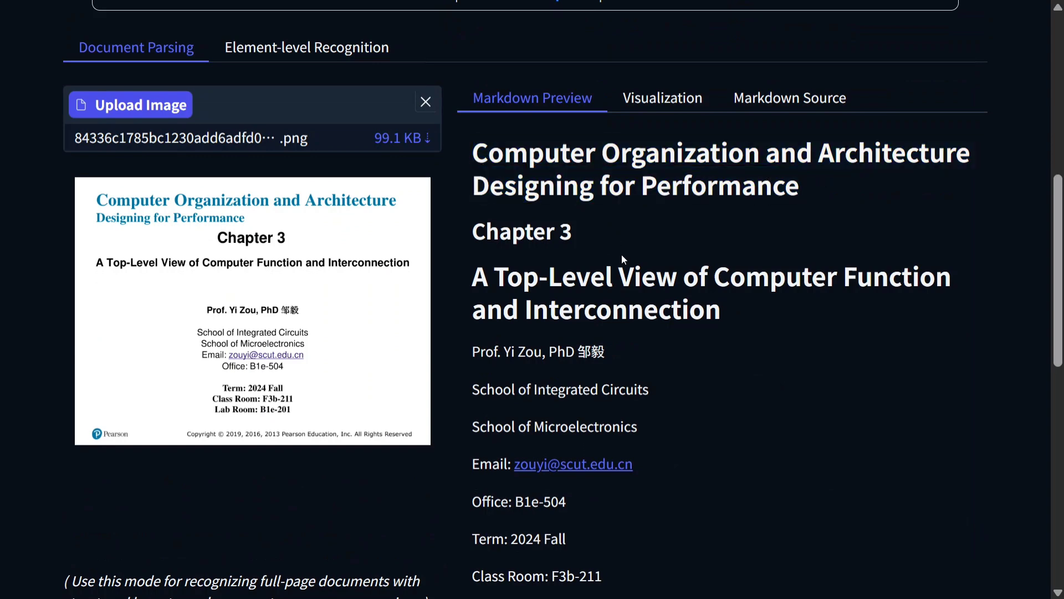
{"action": "scroll", "scroll_direction": "down", "scroll_amount": 3}
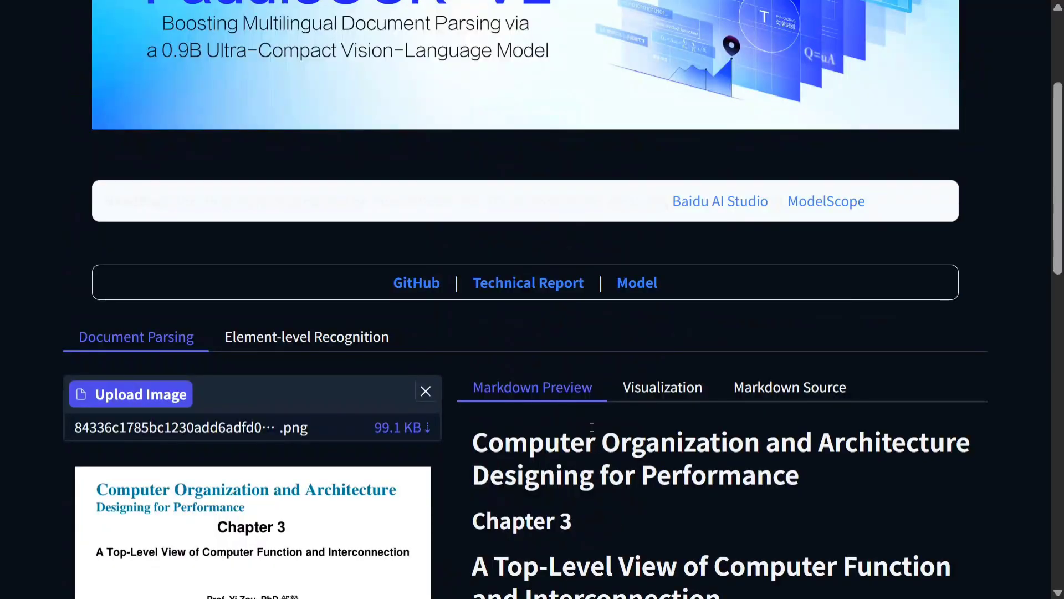
{"action": "scroll", "scroll_direction": "up", "scroll_amount": 3}
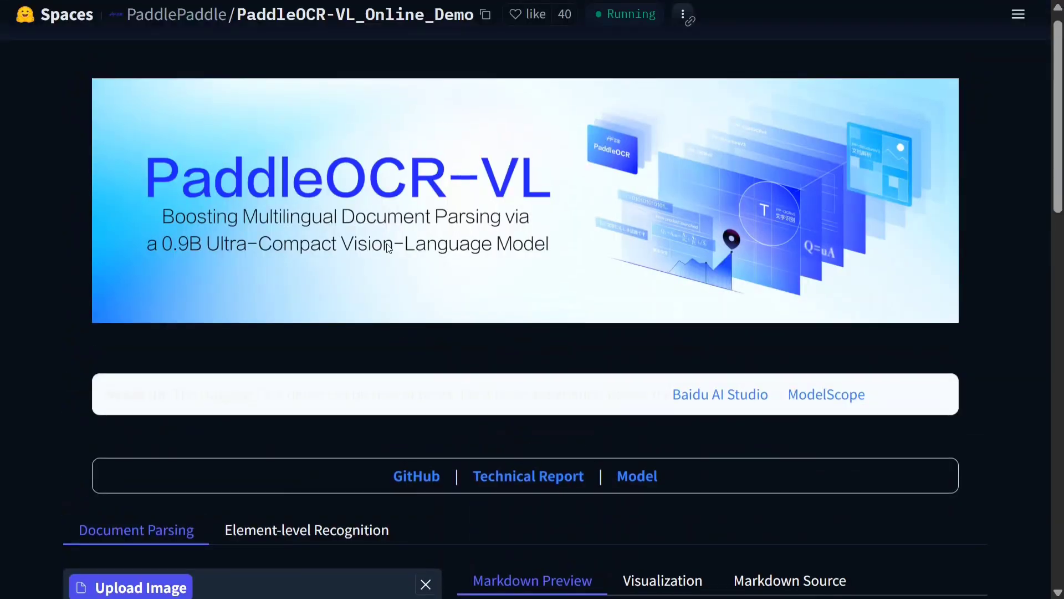